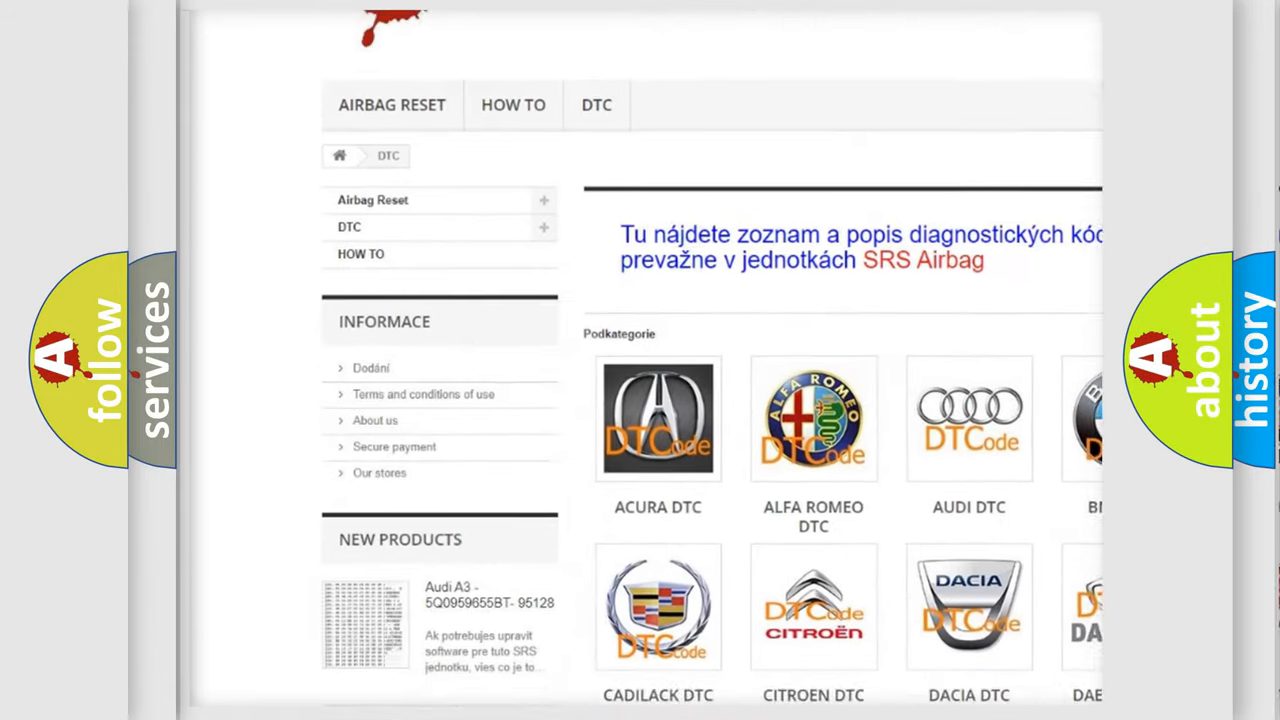
# Advance the P0676 card from its definition to the Description of voltage sensed on the switch input
pyautogui.scroll(-3)
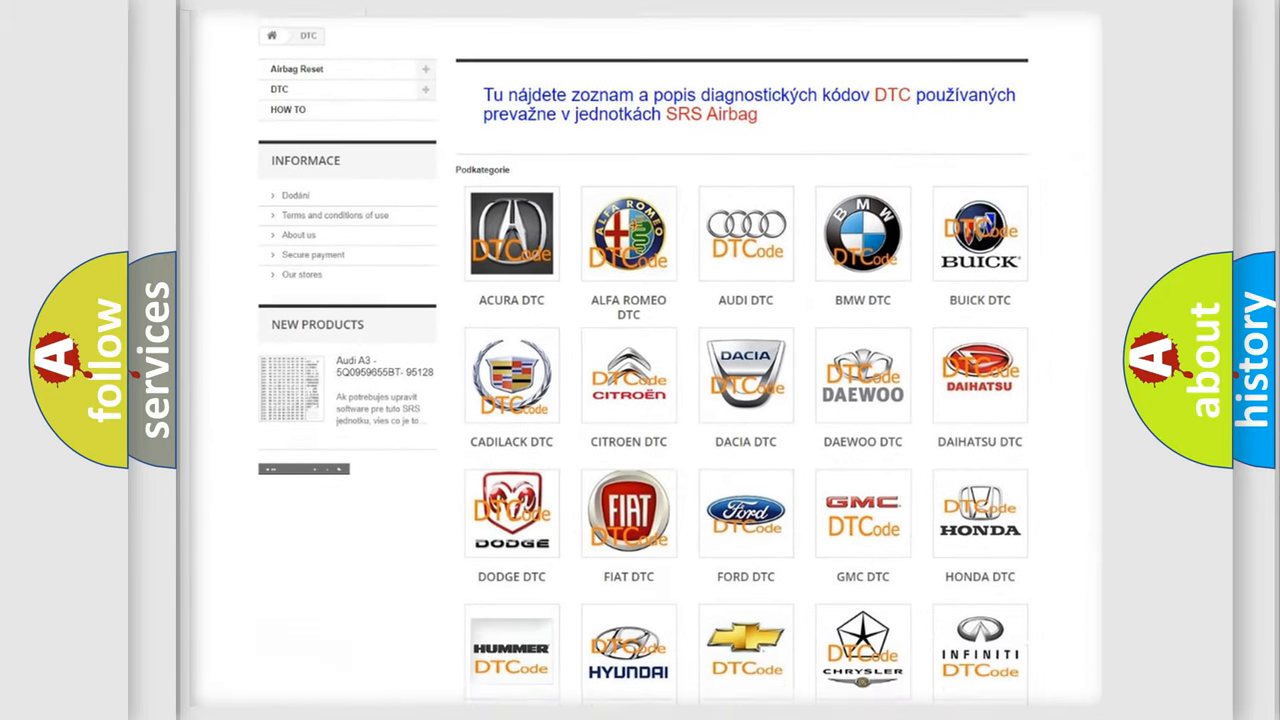
pyautogui.scroll(-3)
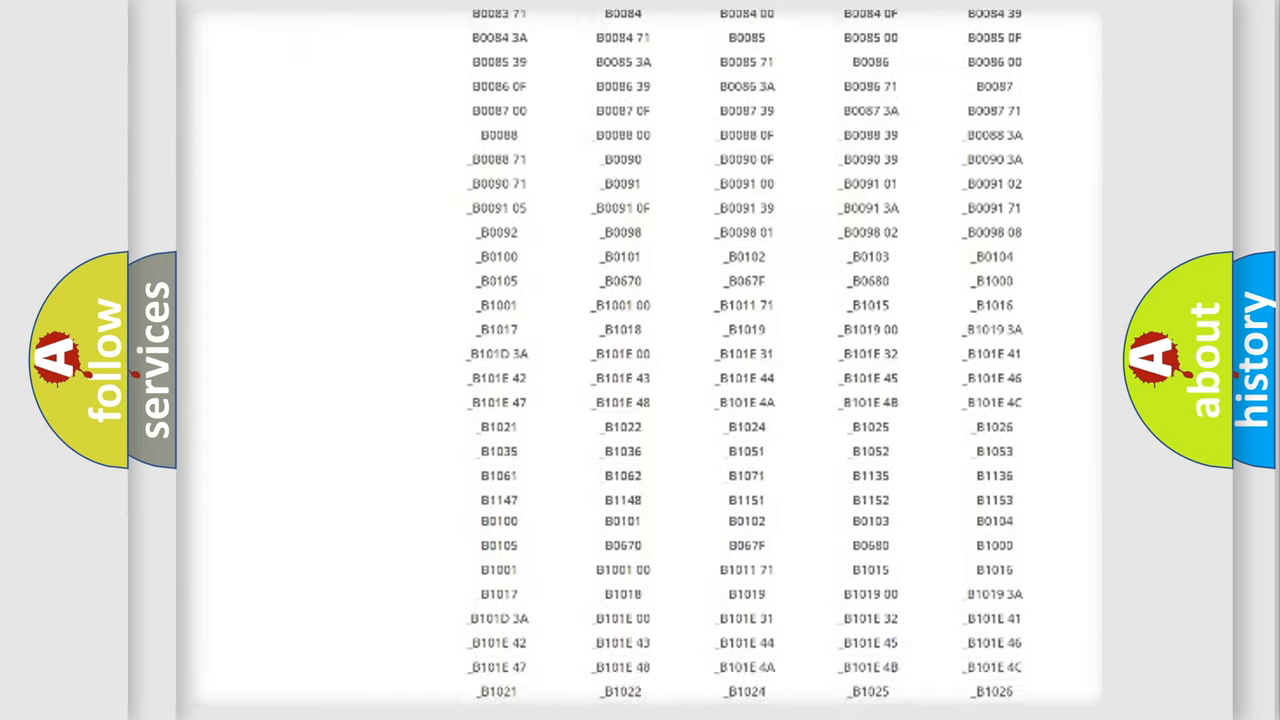
pyautogui.scroll(-3)
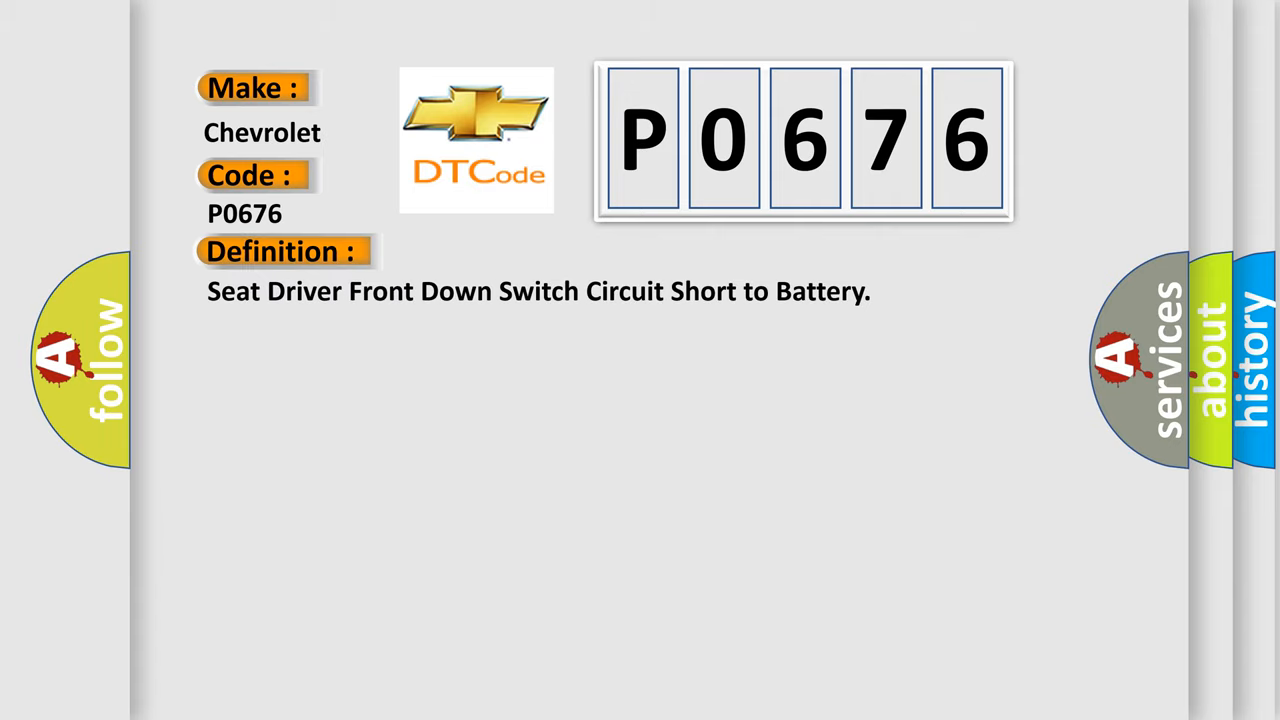
pyautogui.click(520, 252)
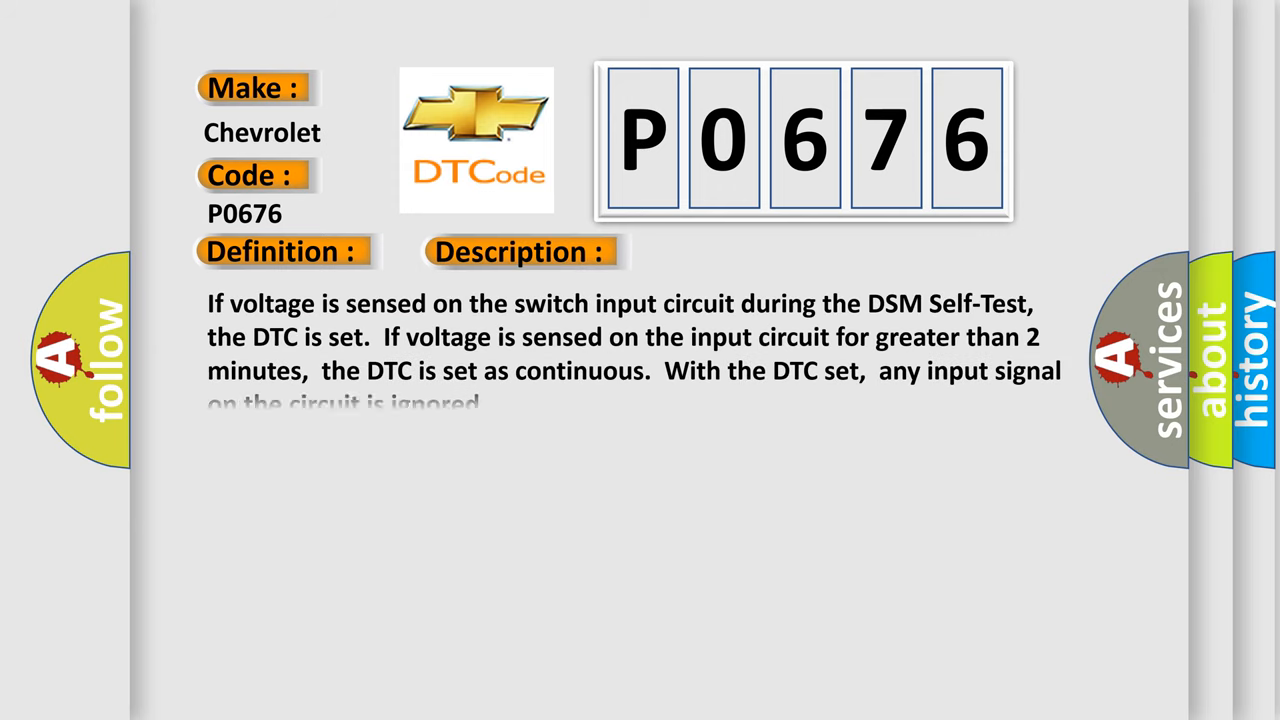